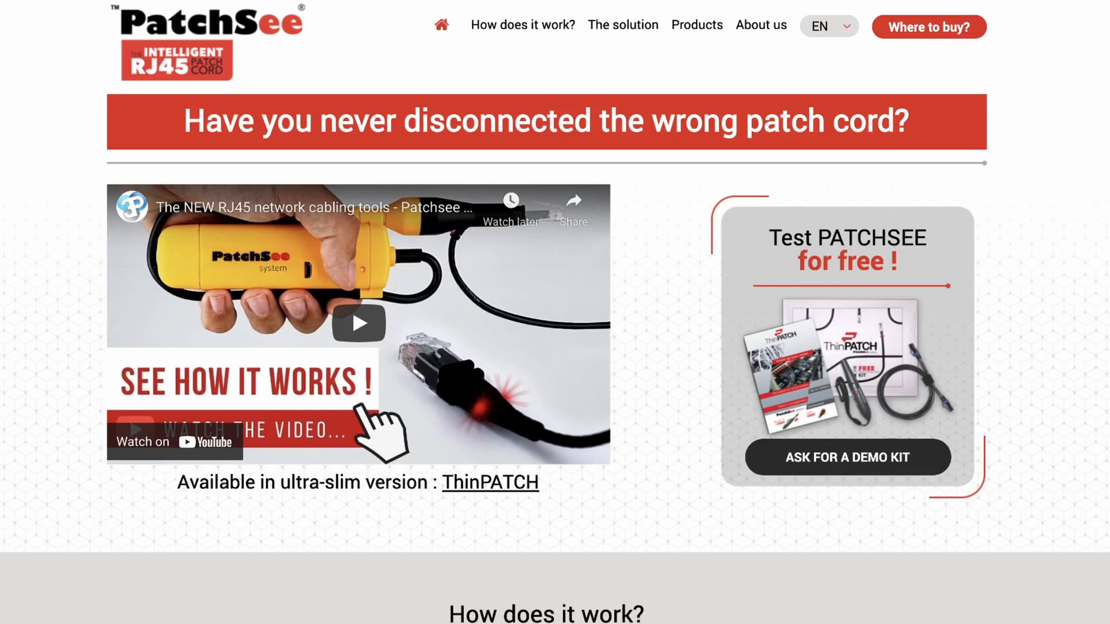
mouse_move(847, 457)
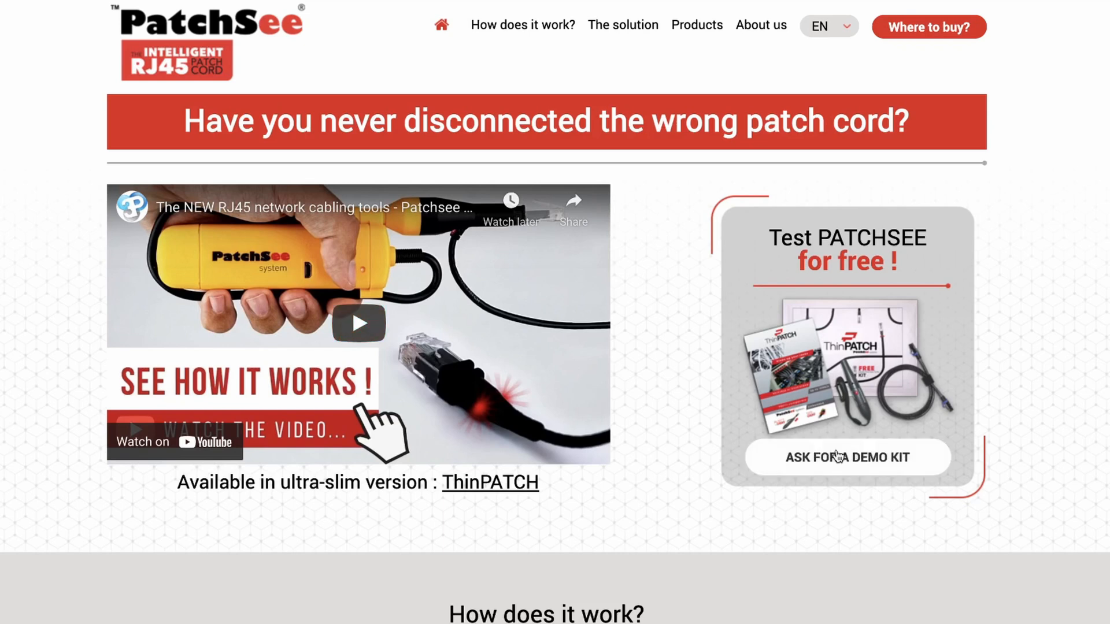
View the free demo-kit offer, then go to the PatchSee online shop.
left_click(847, 457)
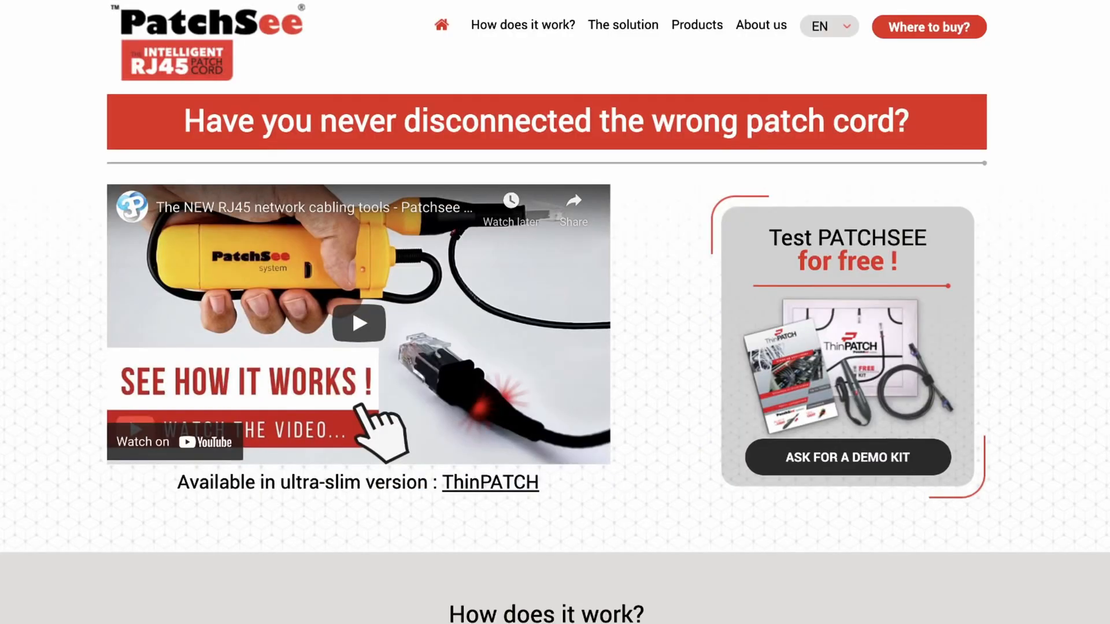
mouse_move(783, 396)
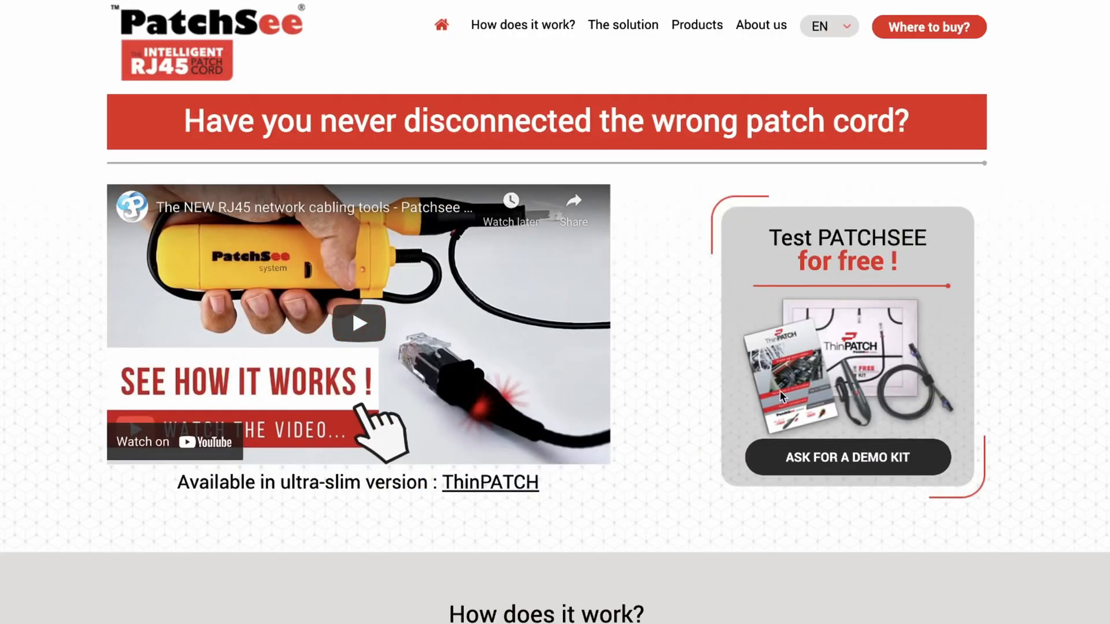
left_click(847, 457)
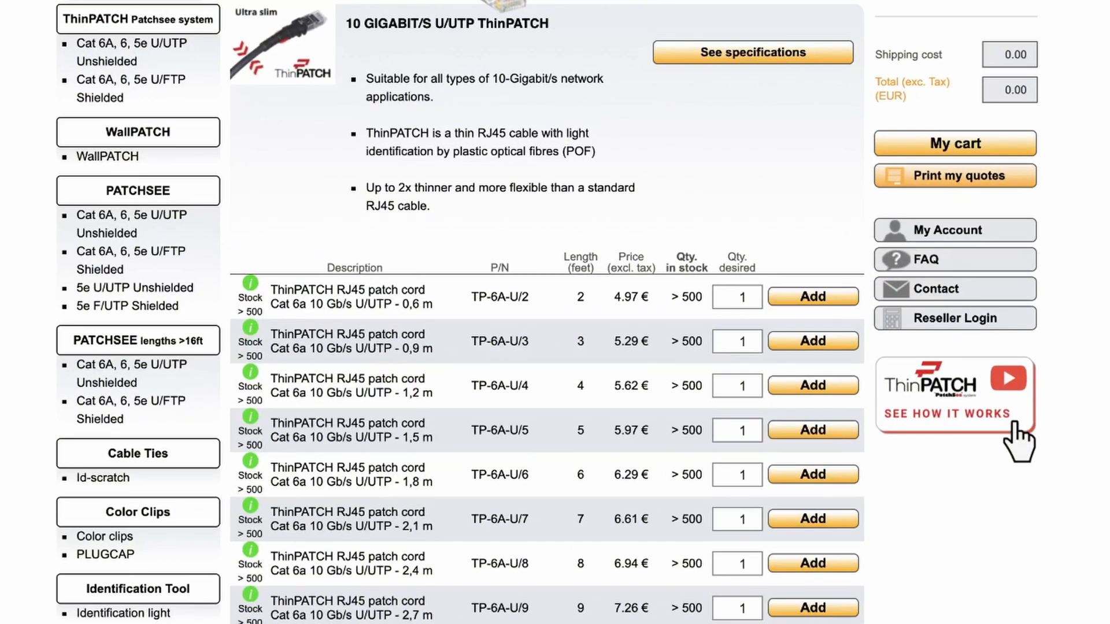
mouse_move(127, 80)
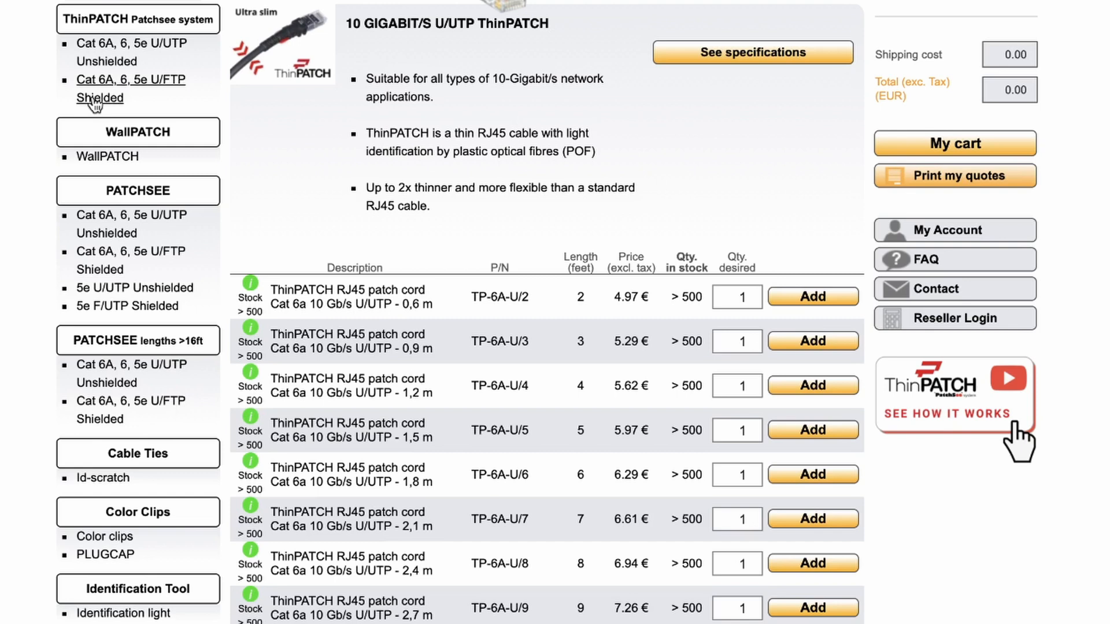
Show the shielded Cat 6A U/FTP listings for ThinPATCH and then PATCHSEE cords with prices.
left_click(131, 88)
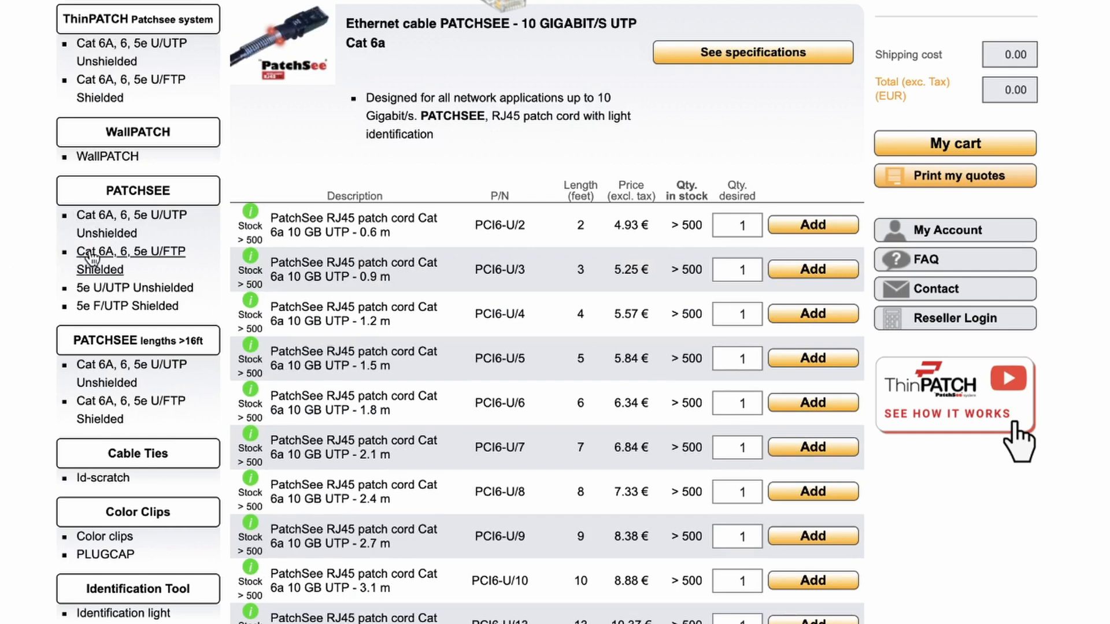
left_click(130, 251)
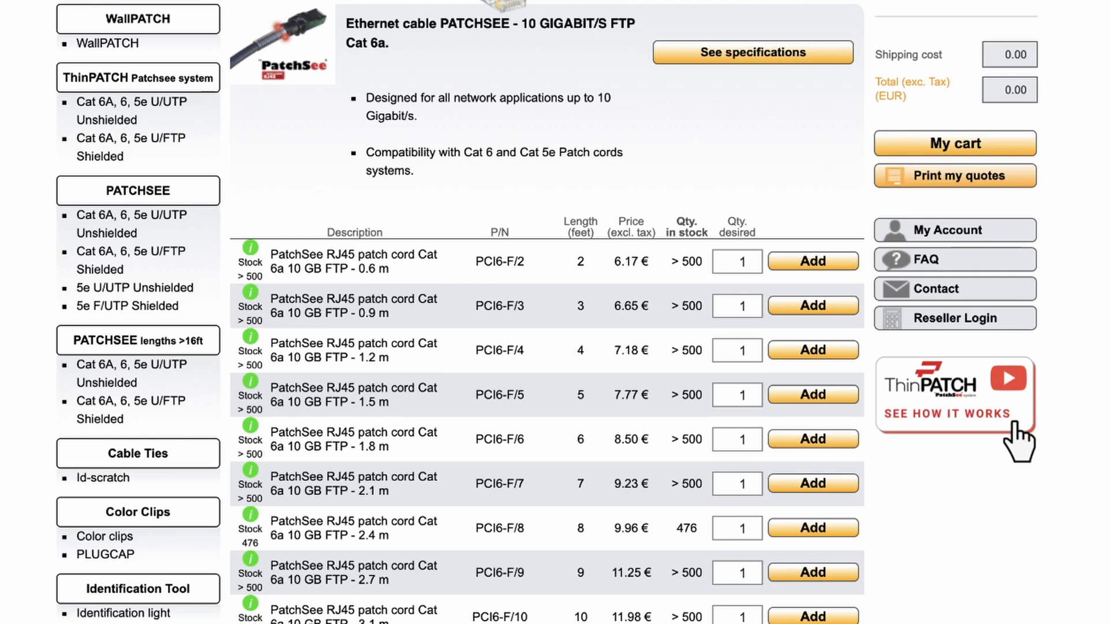
mouse_move(104, 538)
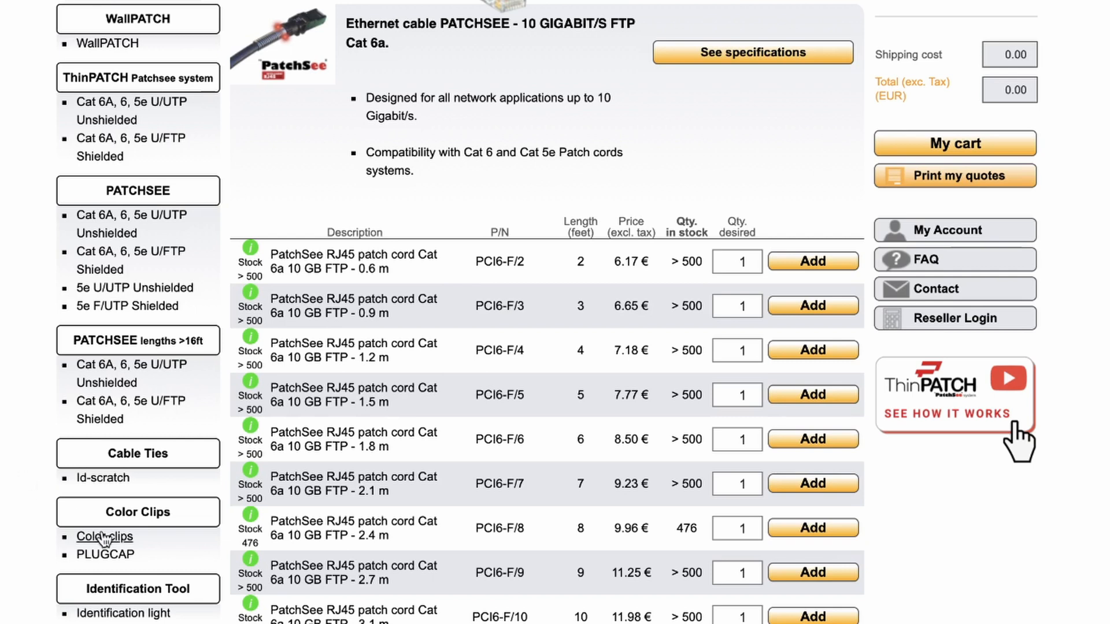
Browse the PATCHCLIP colour clip listing showing each colour's price.
left_click(103, 537)
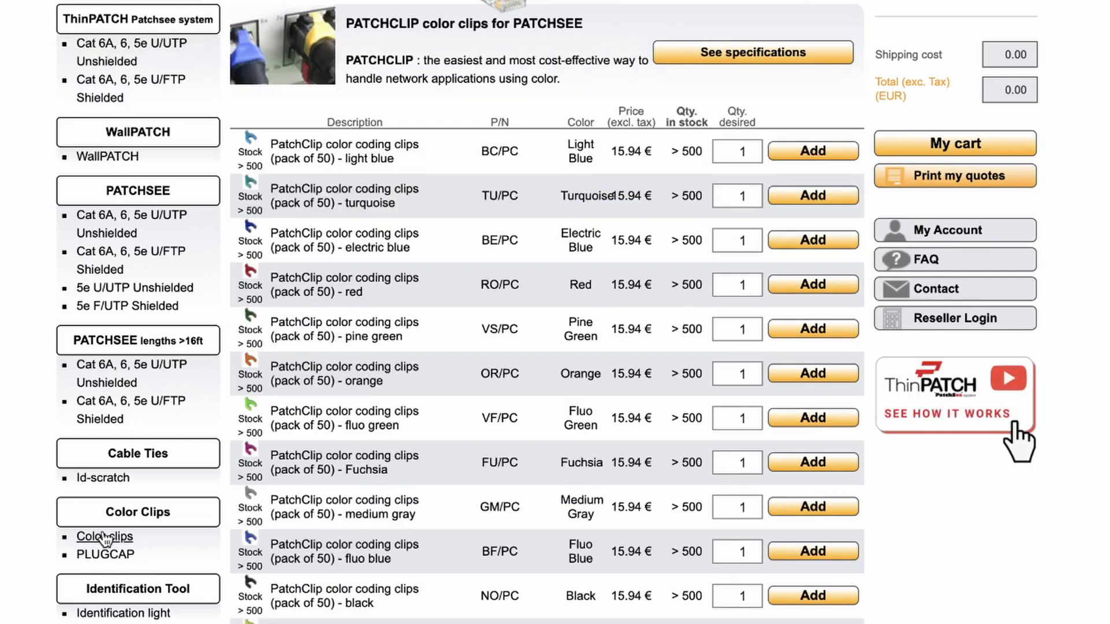
scroll("down", 3)
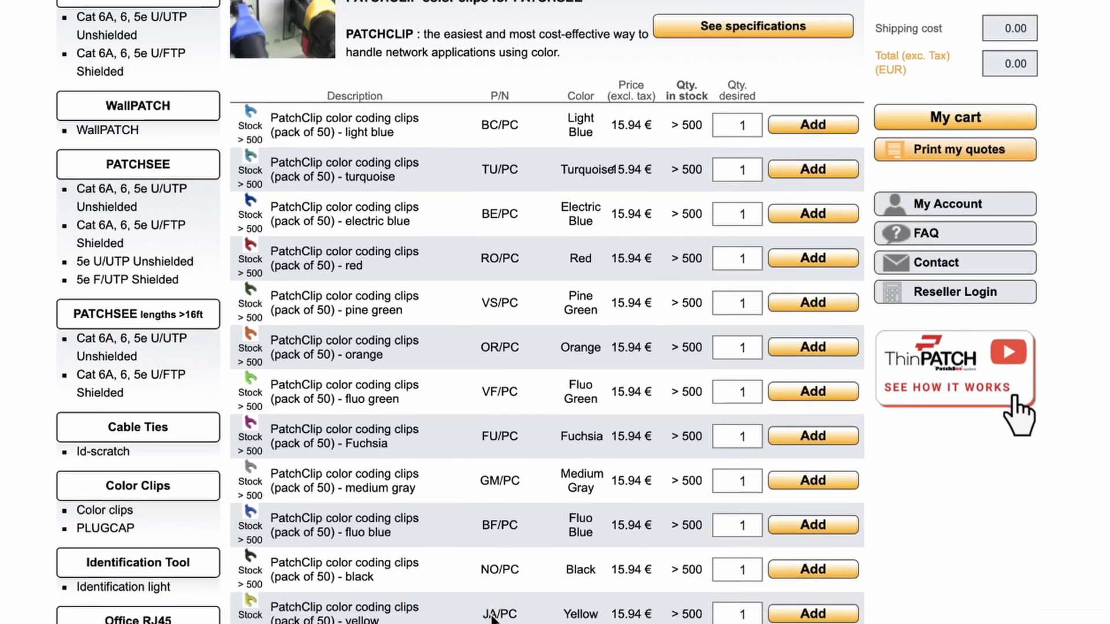
scroll("down", 3)
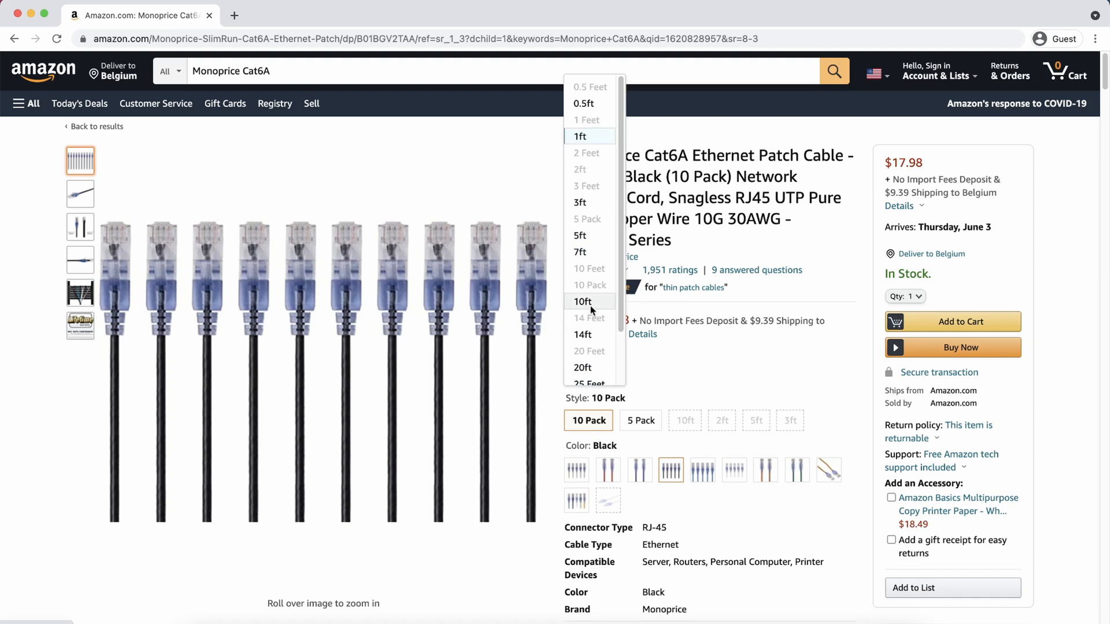
Choose the 10ft length, showing the black 10-pack at $27.98.
left_click(583, 302)
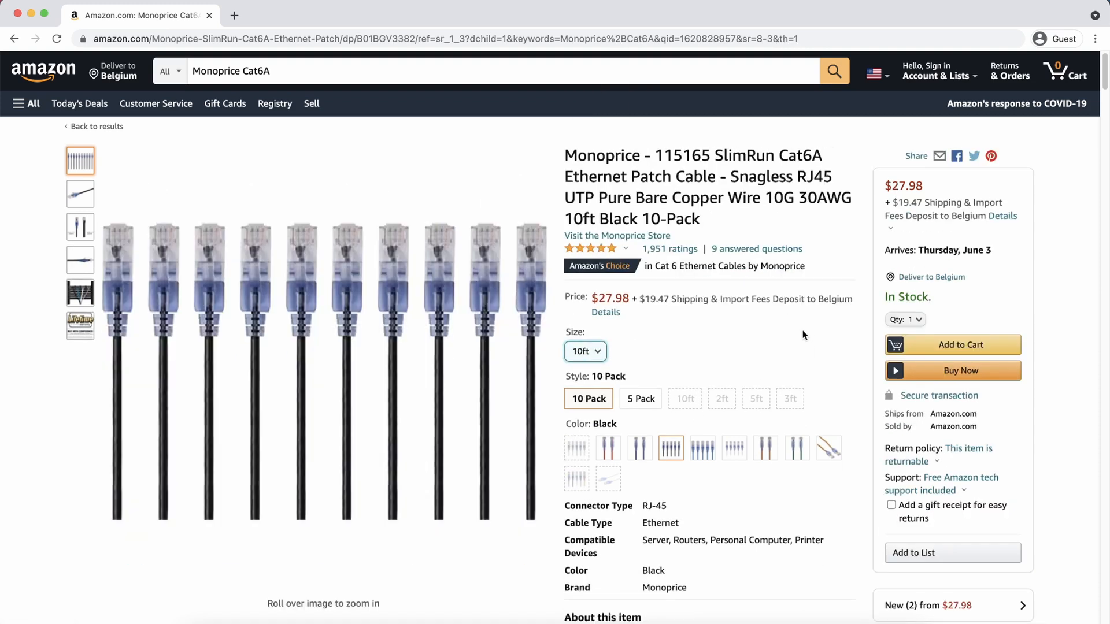